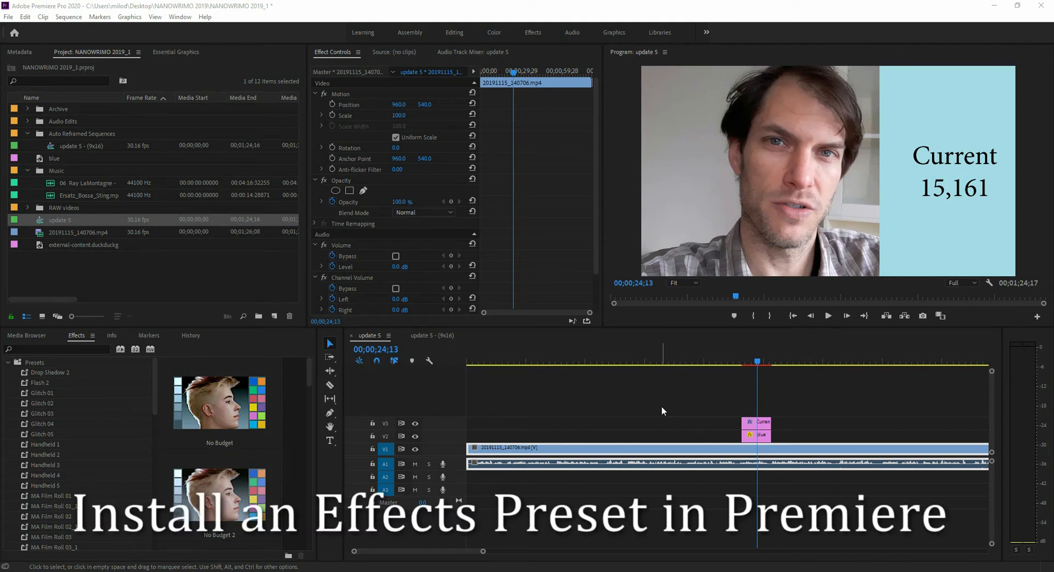
{"action": "mouse_move", "coordinate": [684, 402]}
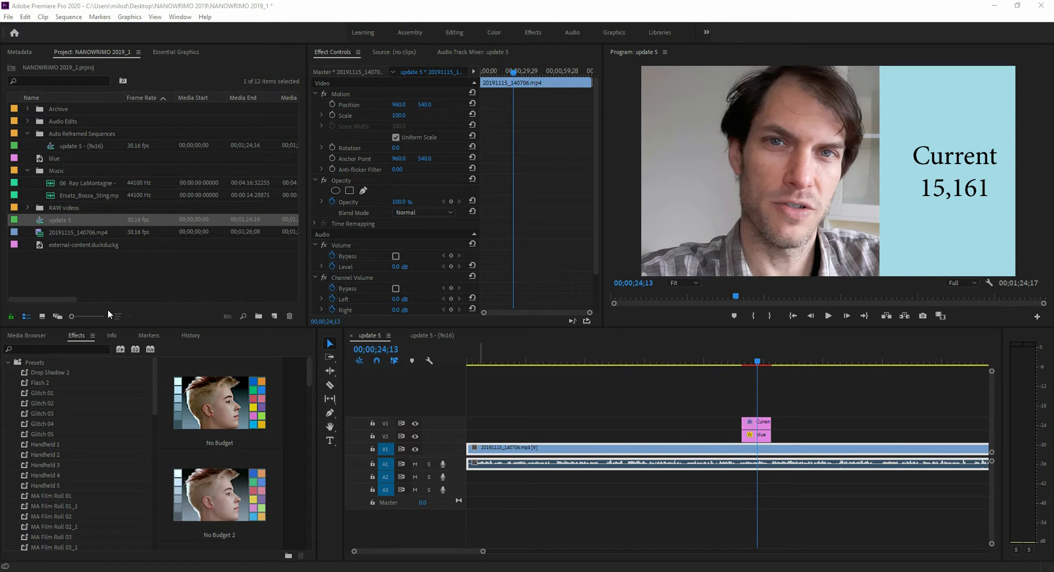
Locate the Flash 2 and Deadpool .prfpset files in Downloads, then open Import Presets on the Presets bin.
{"action": "left_click", "coordinate": [26, 336]}
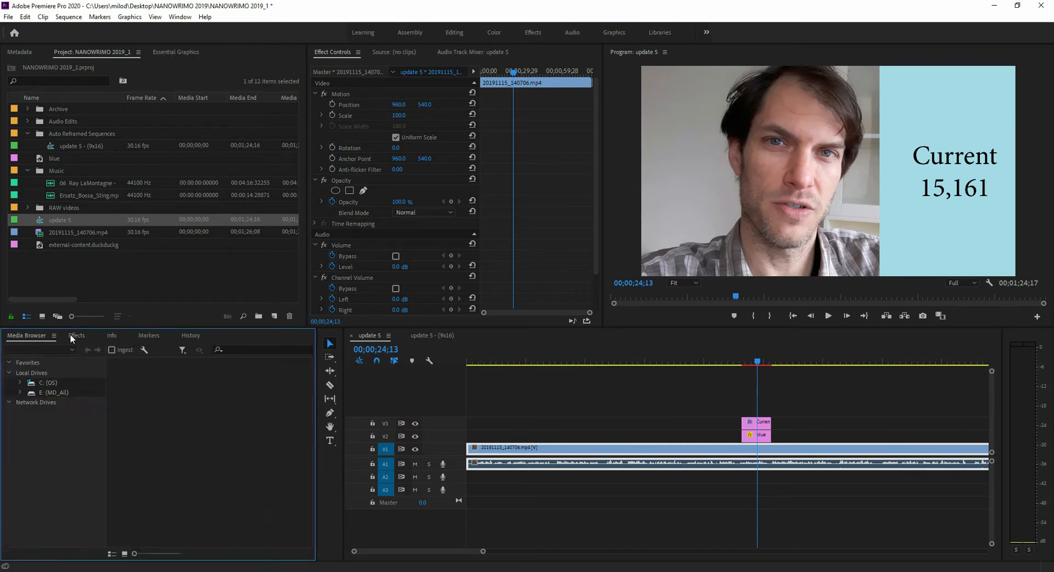
{"action": "left_click", "coordinate": [77, 335]}
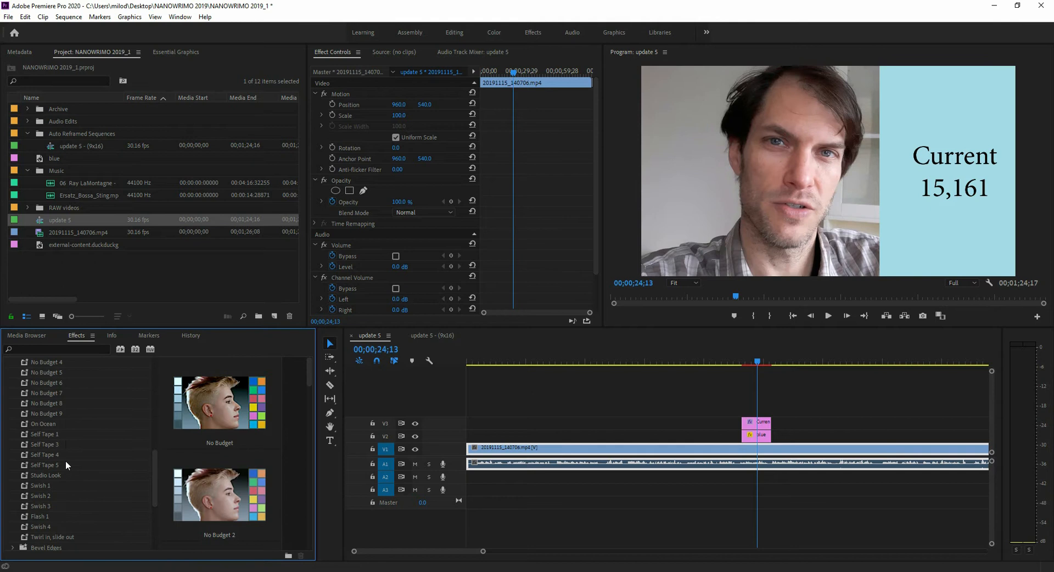
{"action": "scroll", "scroll_direction": "down", "scroll_amount": 3}
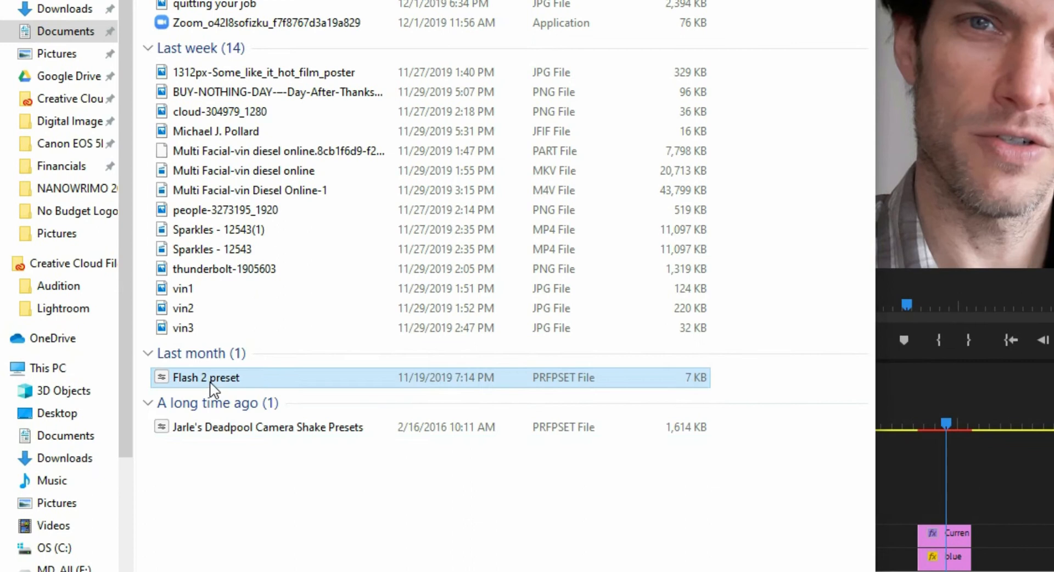
{"action": "mouse_move", "coordinate": [219, 441]}
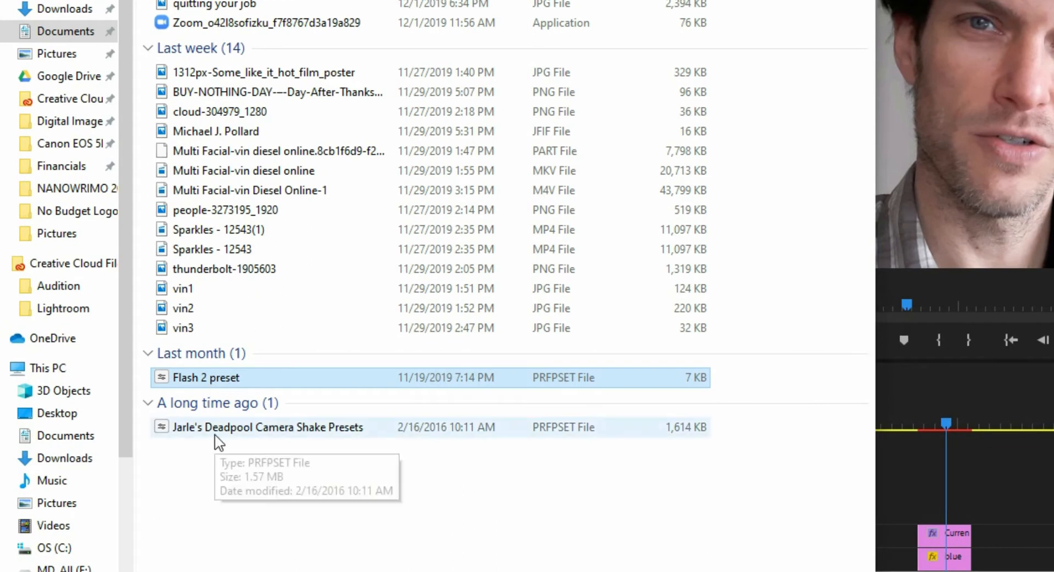
{"action": "left_click", "coordinate": [267, 427]}
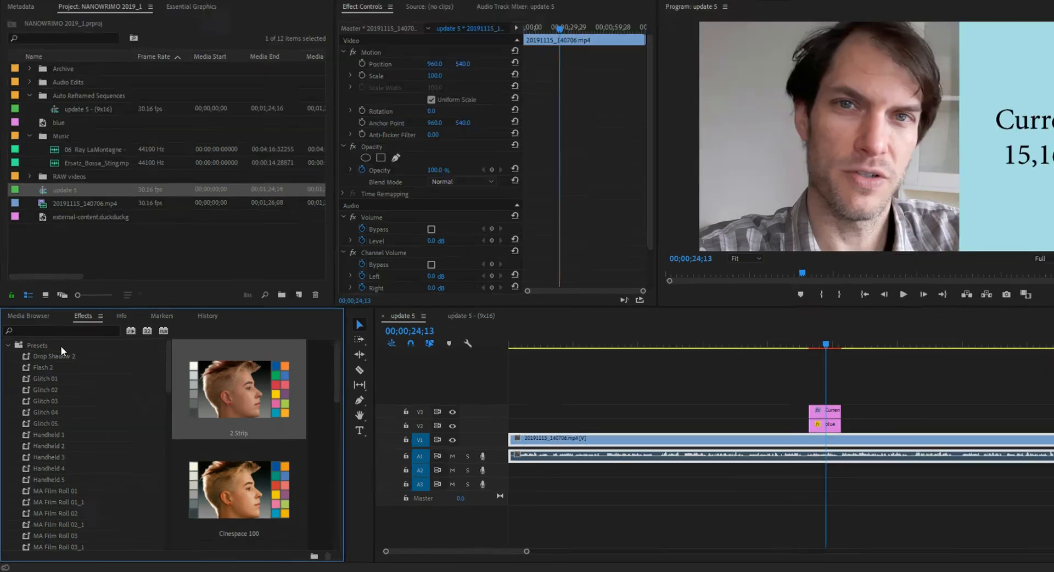
{"action": "right_click", "coordinate": [37, 344]}
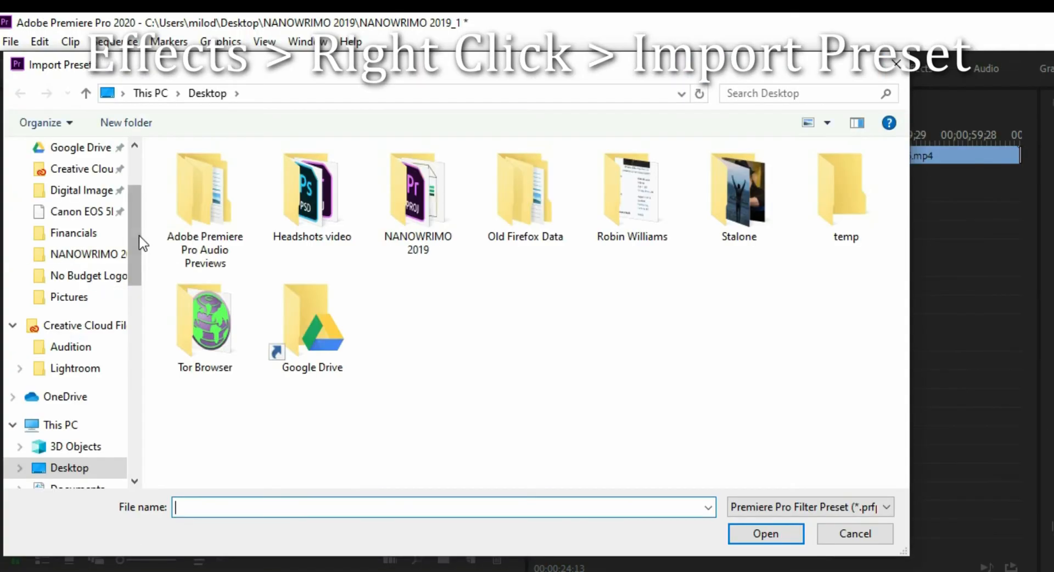
Select Jarle's Deadpool Camera Shake Presets from the Downloads folder.
{"action": "left_click", "coordinate": [76, 204]}
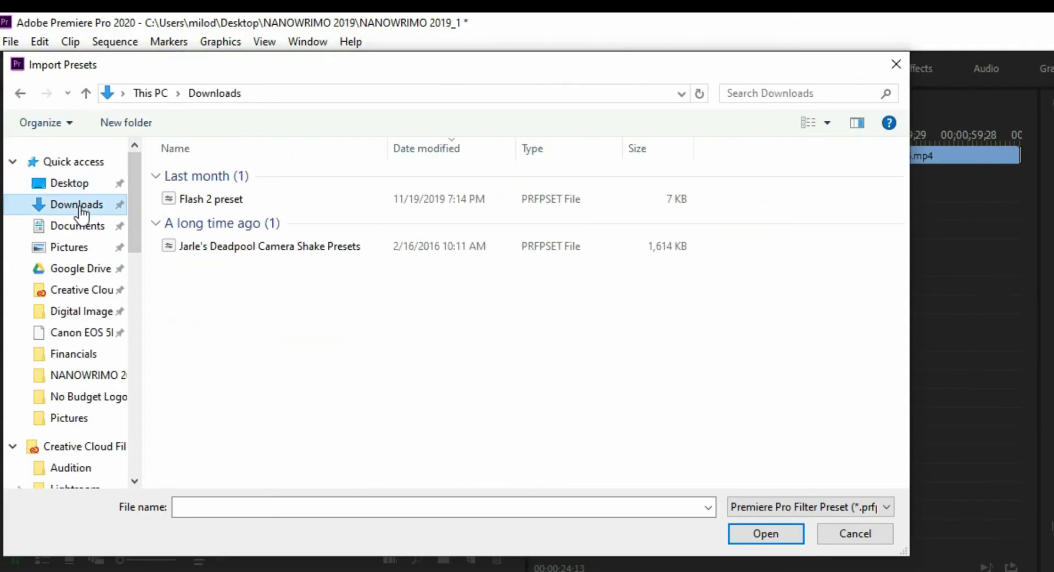
{"action": "left_click", "coordinate": [269, 246]}
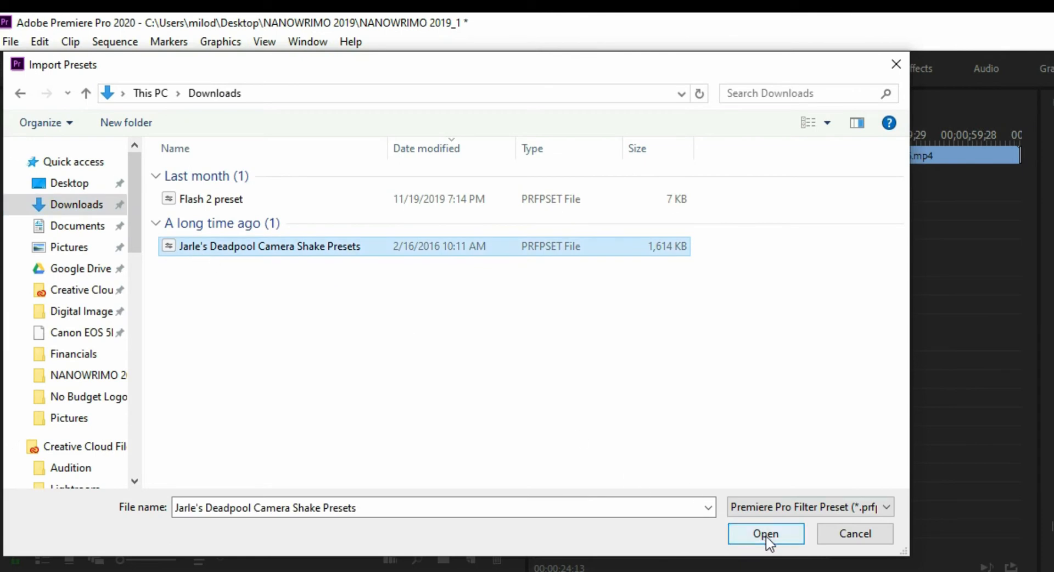
{"action": "mouse_move", "coordinate": [562, 255]}
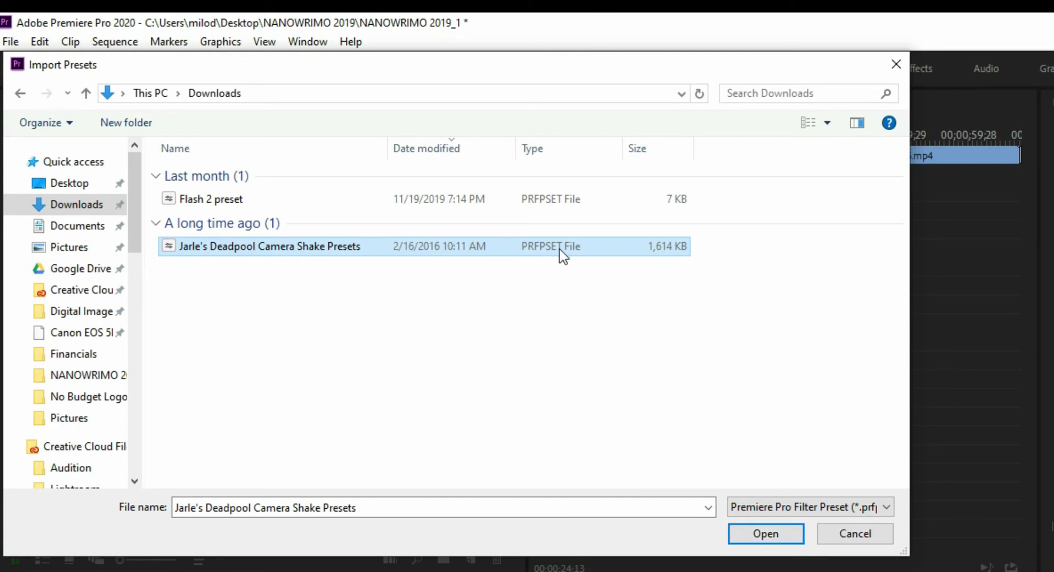
{"action": "mouse_move", "coordinate": [559, 260]}
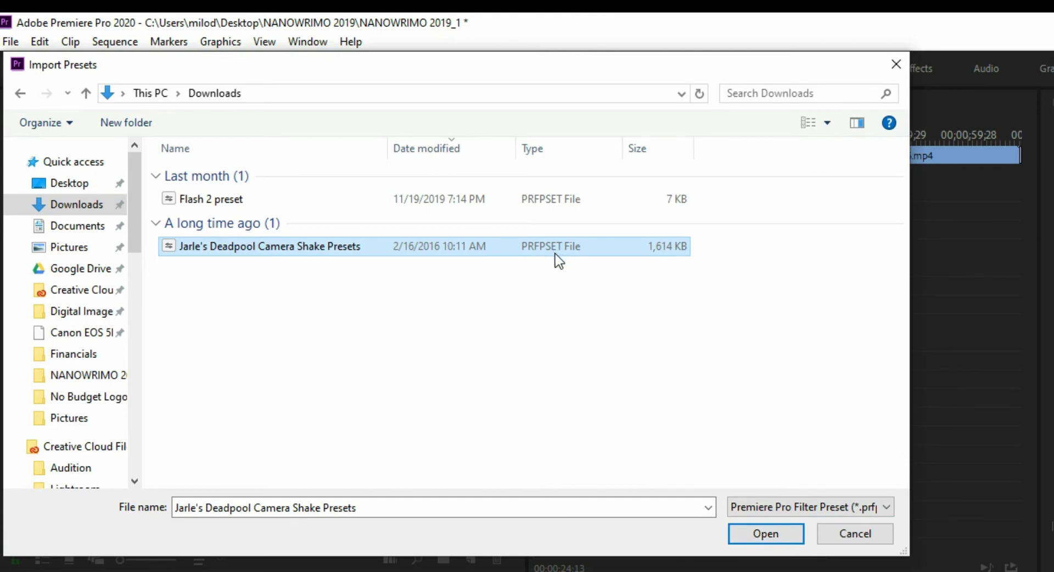
Confirm the Premiere Pro Filter Preset file type and import the Deadpool camera shake file.
{"action": "left_click", "coordinate": [884, 507]}
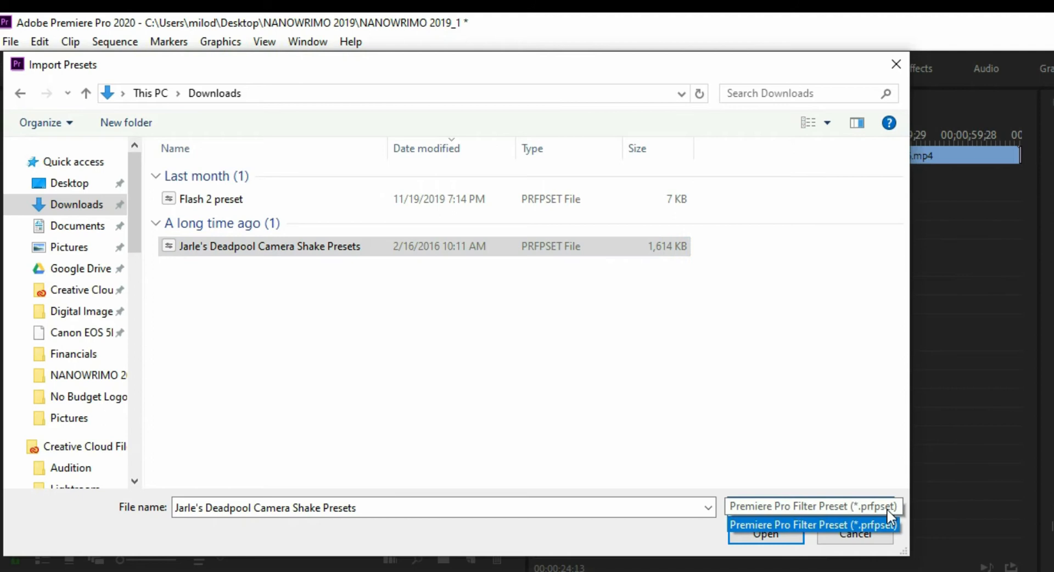
{"action": "mouse_move", "coordinate": [865, 534]}
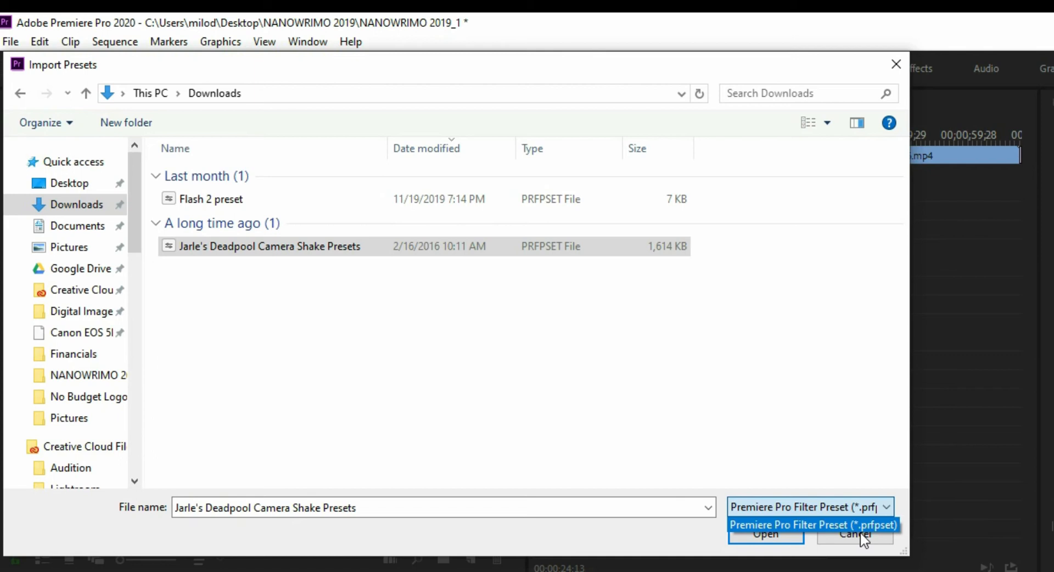
{"action": "mouse_move", "coordinate": [672, 531]}
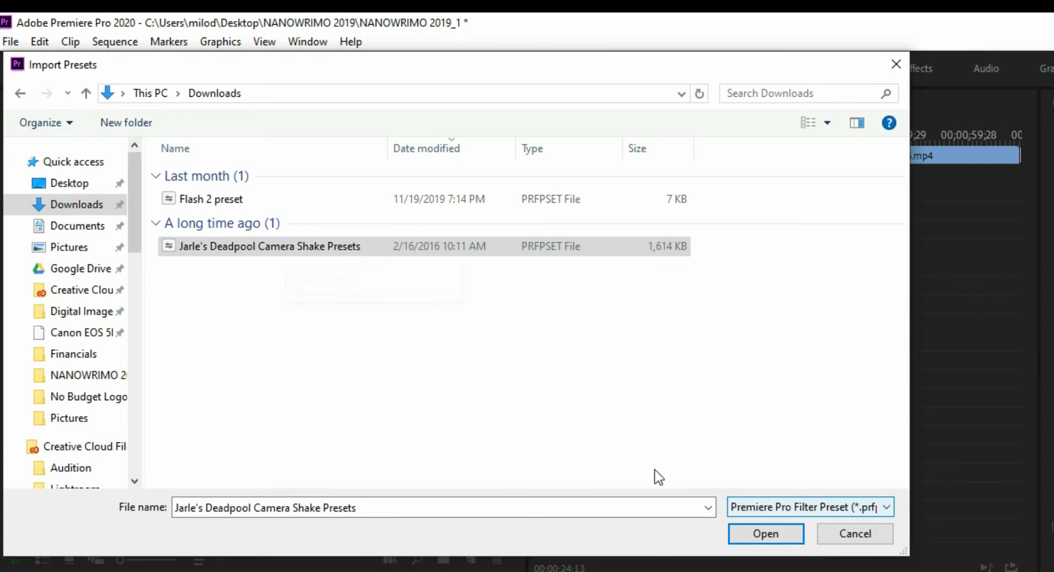
{"action": "left_click", "coordinate": [765, 533]}
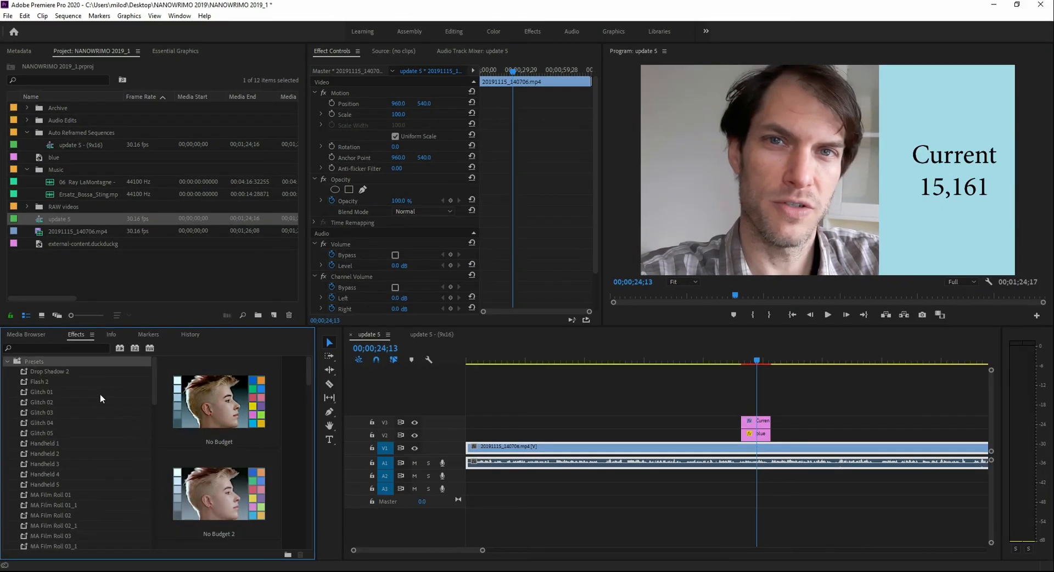
Scroll to Jarle's Deadpool Handheld Camera Presets and expand its 'For any footage' folder.
{"action": "scroll", "scroll_direction": "down", "scroll_amount": 3}
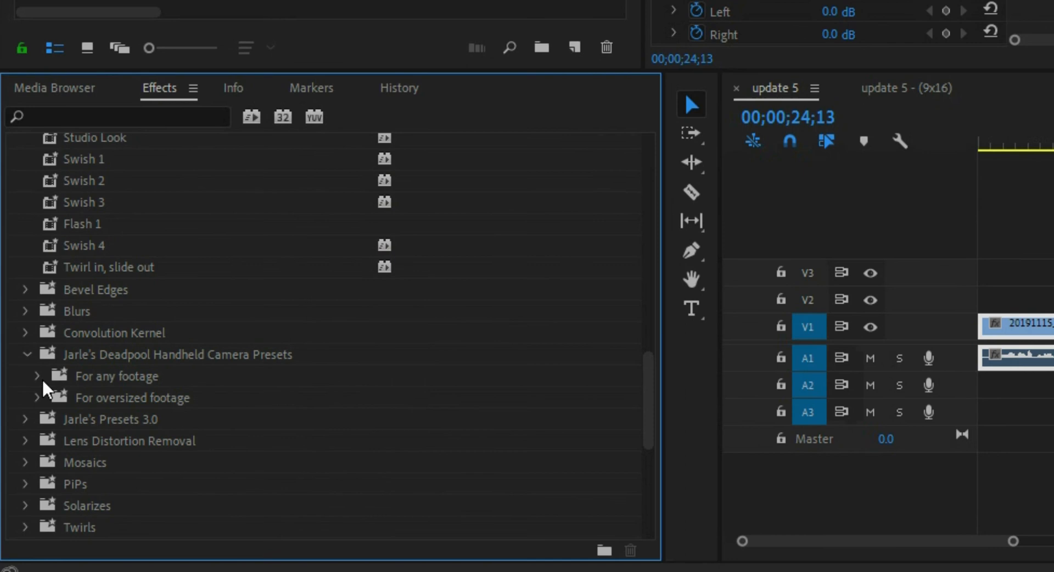
{"action": "left_click", "coordinate": [38, 375]}
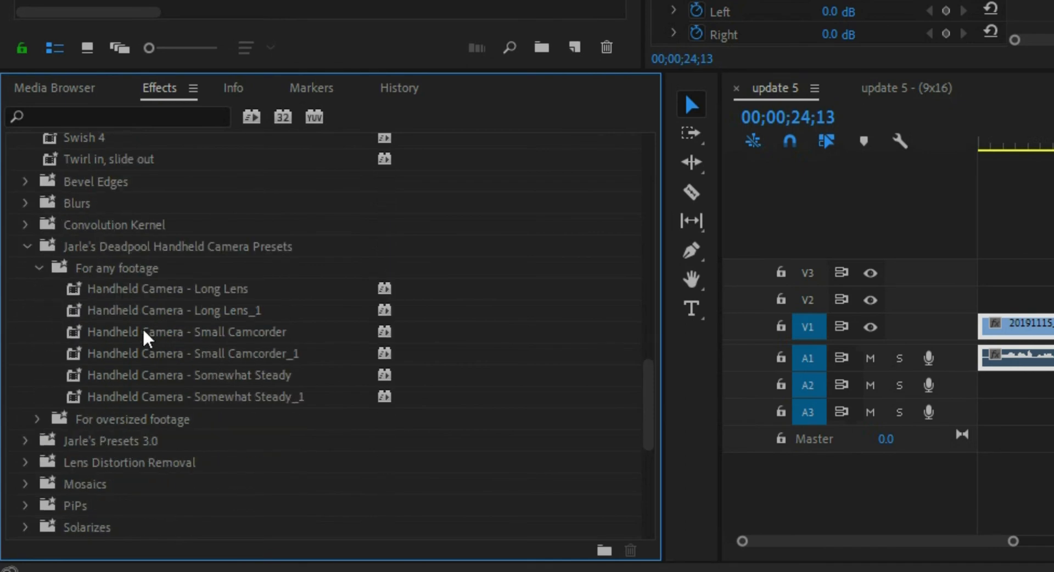
Put the Handheld Camera - Long Lens_1 preset from 'For any footage' on the V1 clip.
{"action": "left_click", "coordinate": [174, 310]}
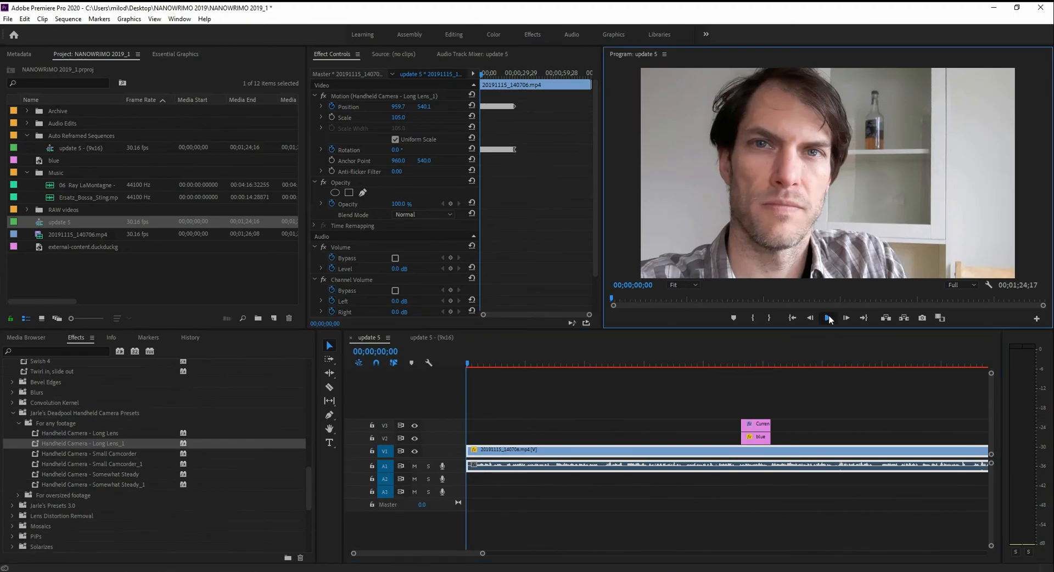
Preview the shaking clip, stop playback, and scroll the presets down to Flash 2.
{"action": "left_click", "coordinate": [828, 318]}
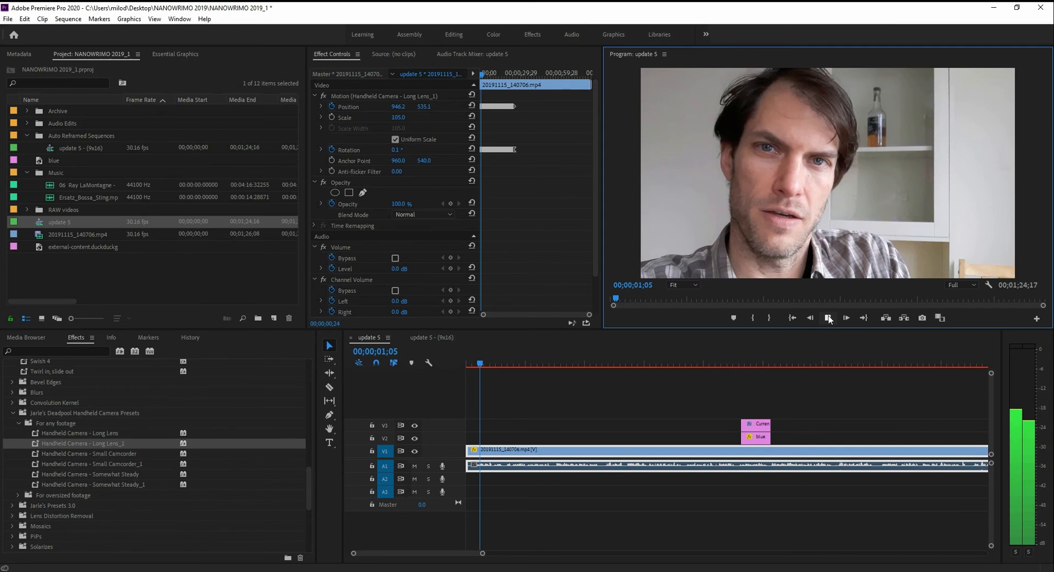
{"action": "left_click", "coordinate": [828, 317]}
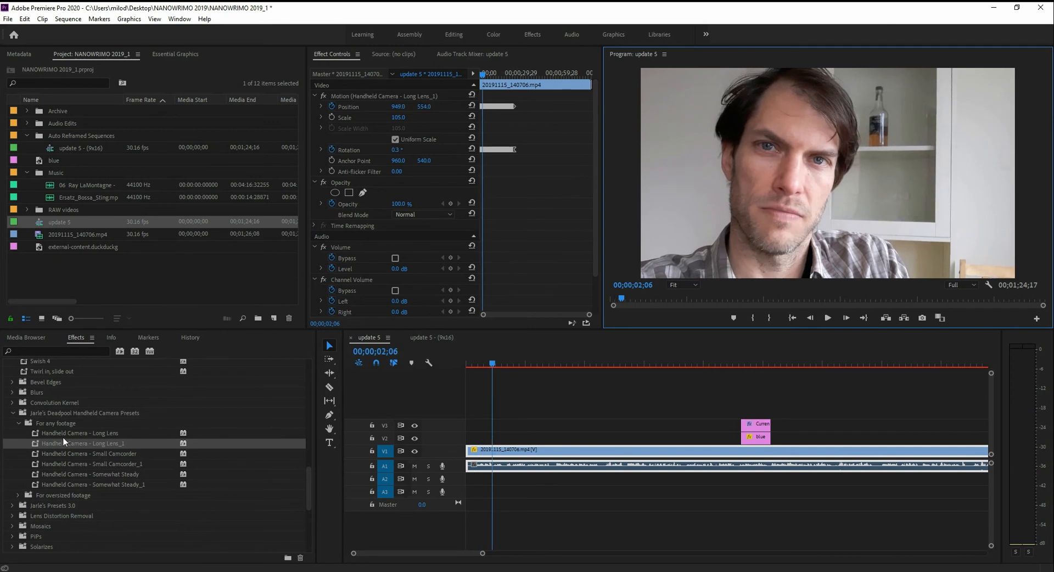
{"action": "scroll", "scroll_direction": "down", "scroll_amount": 3}
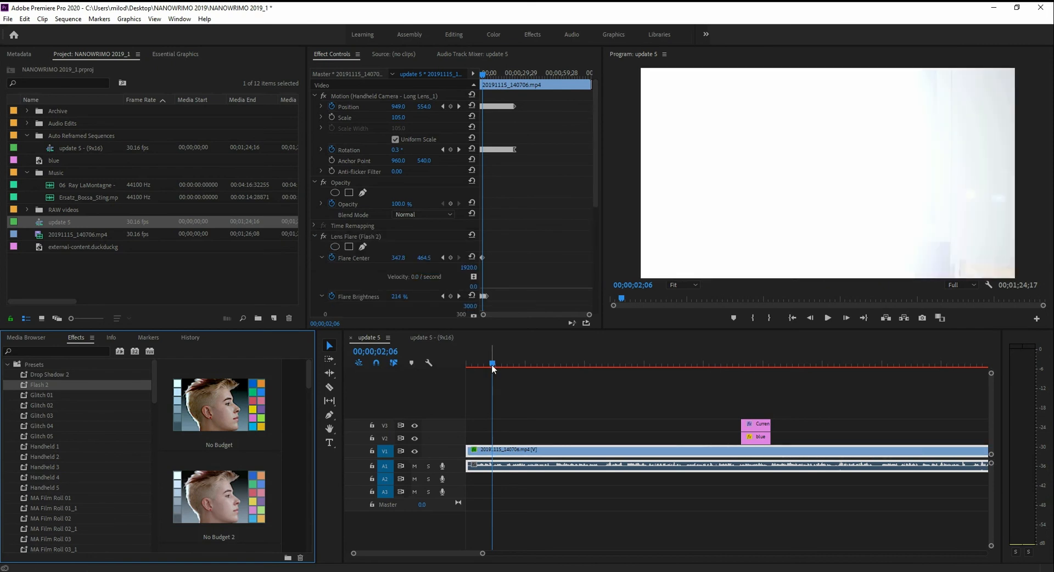
Preview the clip with shake and flash, then bring up the Presets bin's options menu.
{"action": "left_click", "coordinate": [828, 318]}
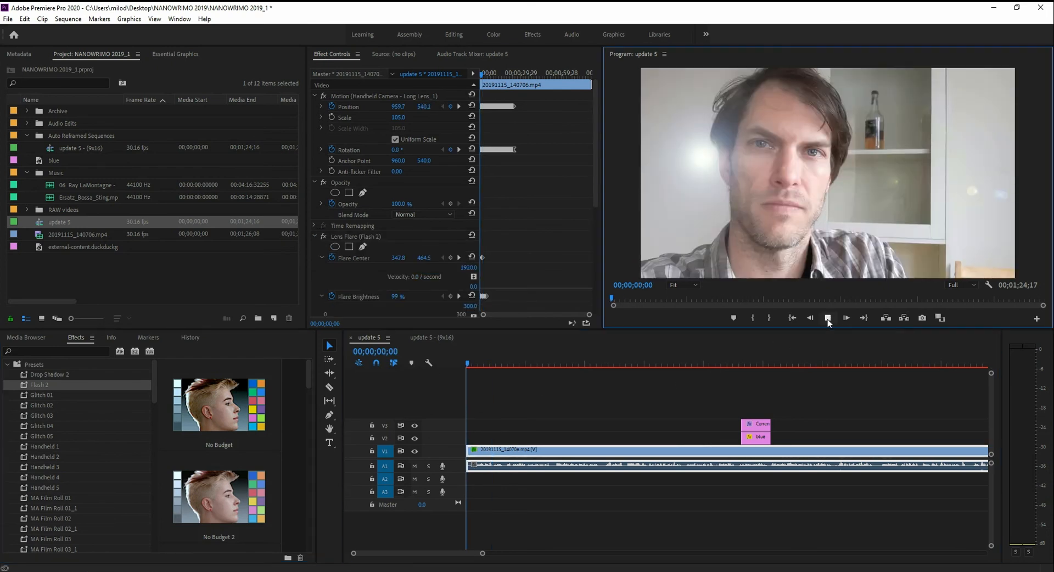
{"action": "mouse_move", "coordinate": [828, 318]}
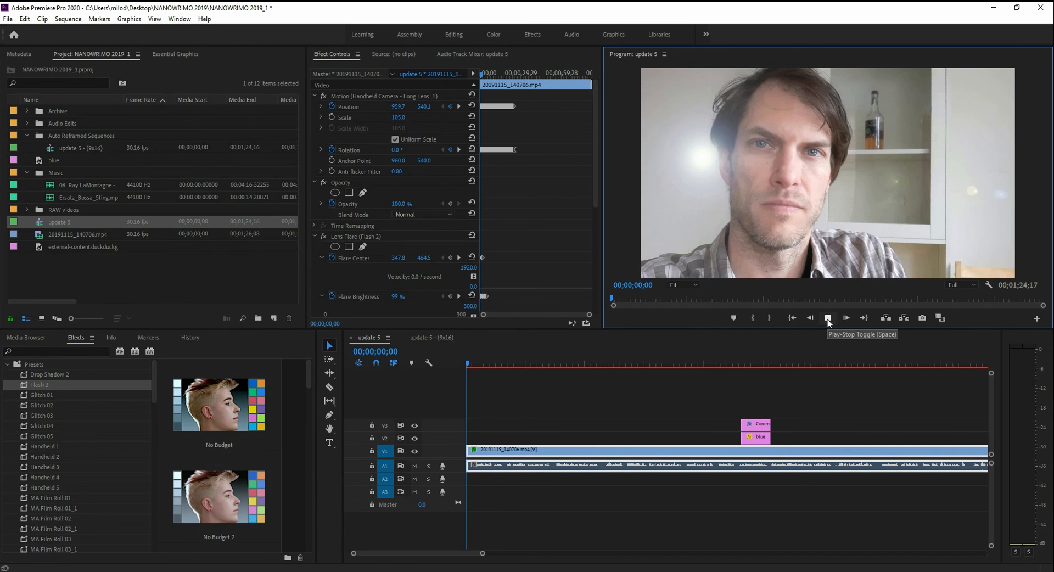
{"action": "left_click", "coordinate": [828, 318]}
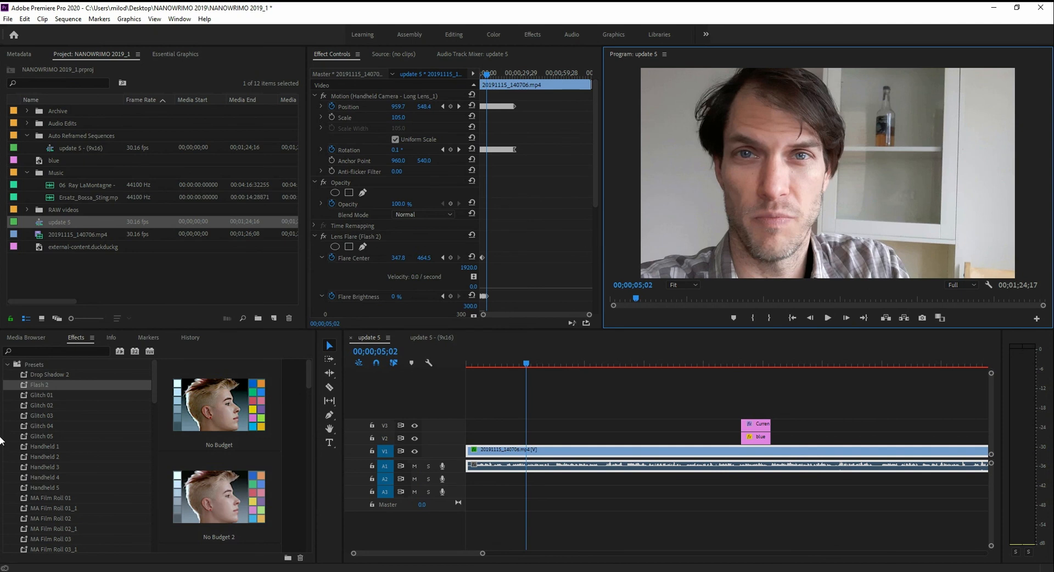
{"action": "right_click", "coordinate": [34, 364]}
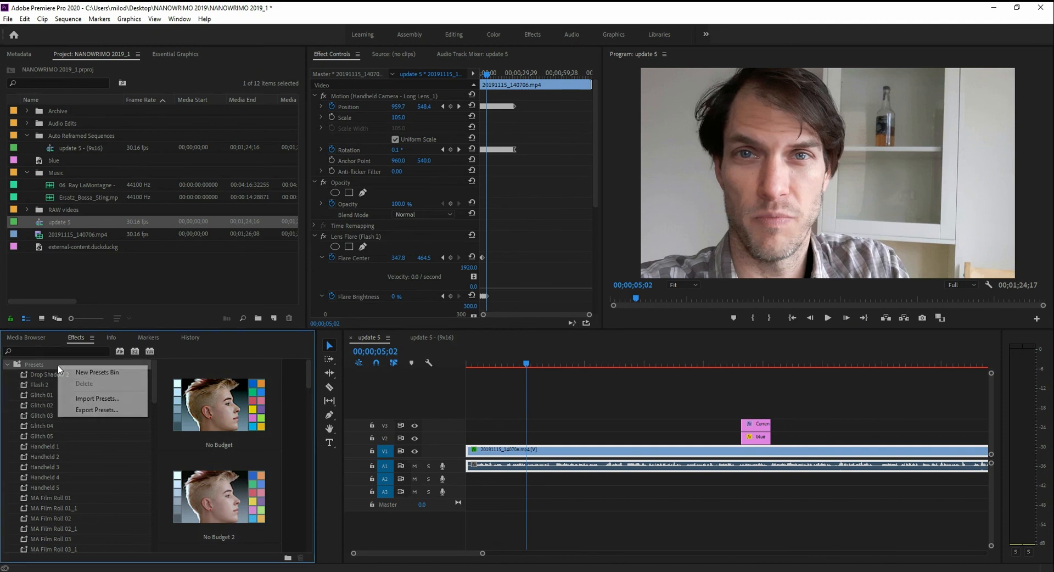
{"action": "mouse_move", "coordinate": [96, 398]}
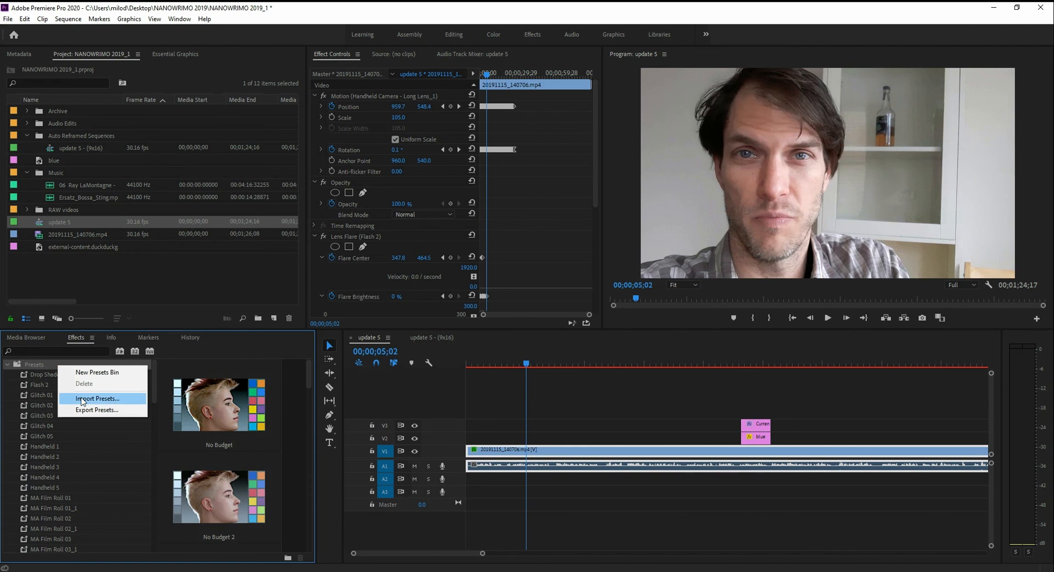